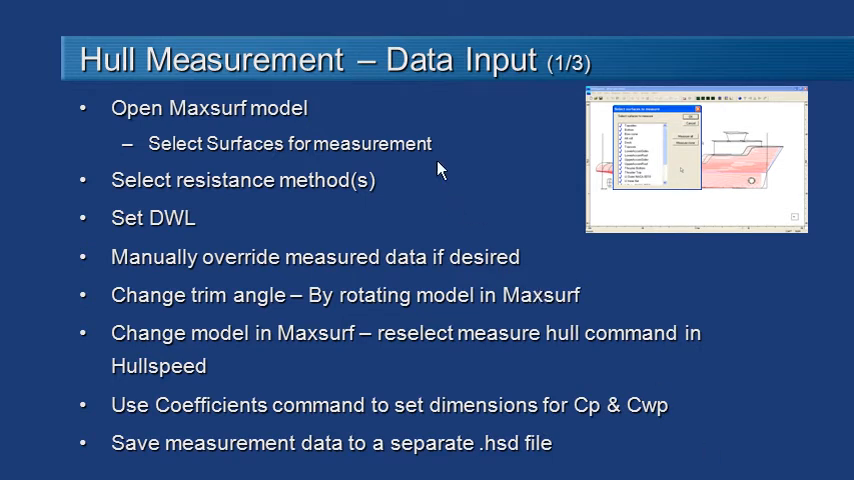
mouse_move(402, 188)
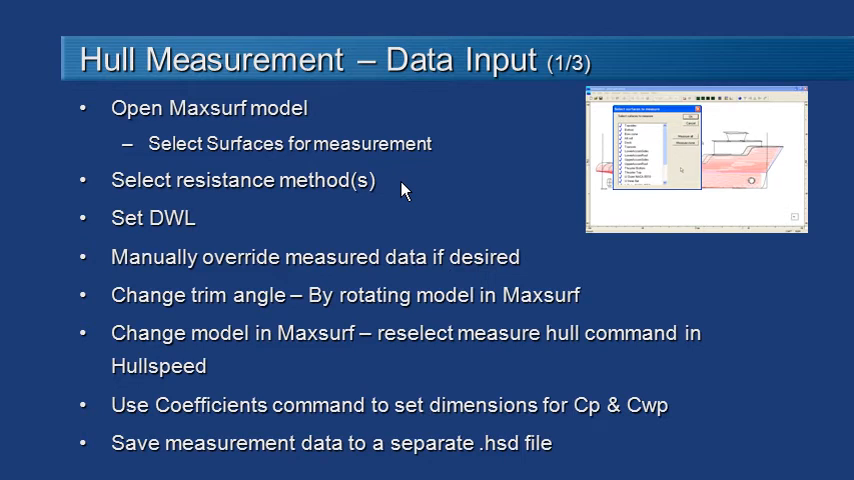
mouse_move(212, 224)
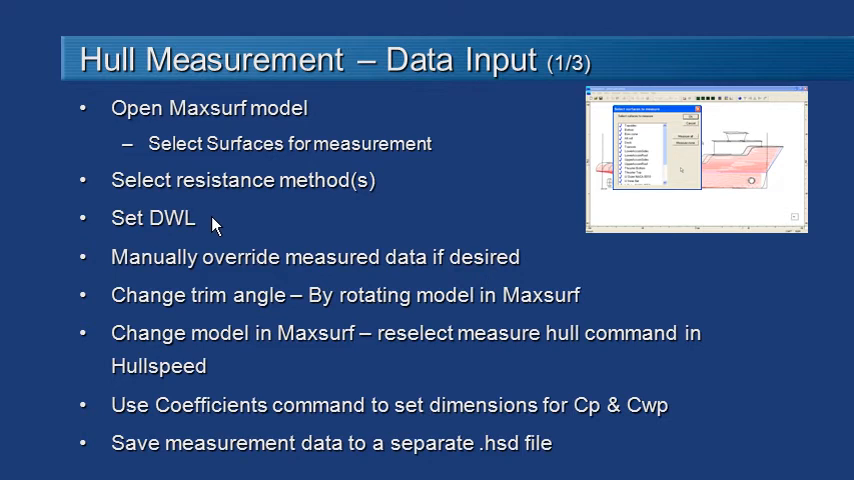
mouse_move(250, 260)
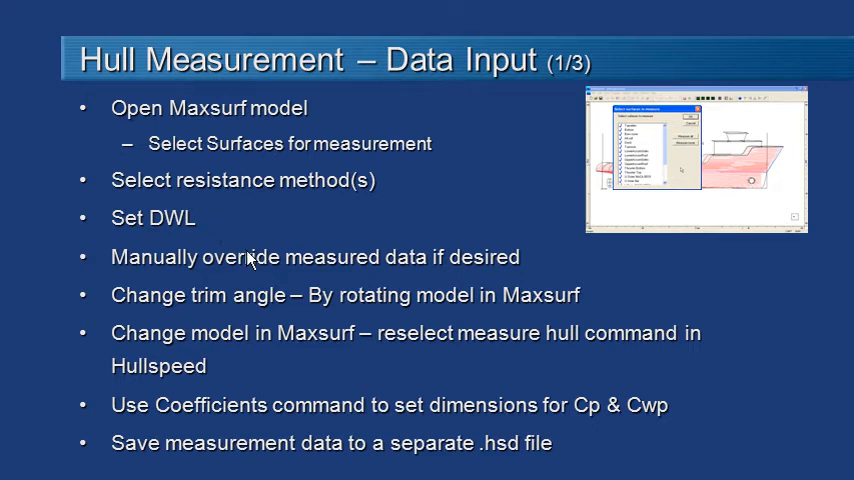
mouse_move(608, 300)
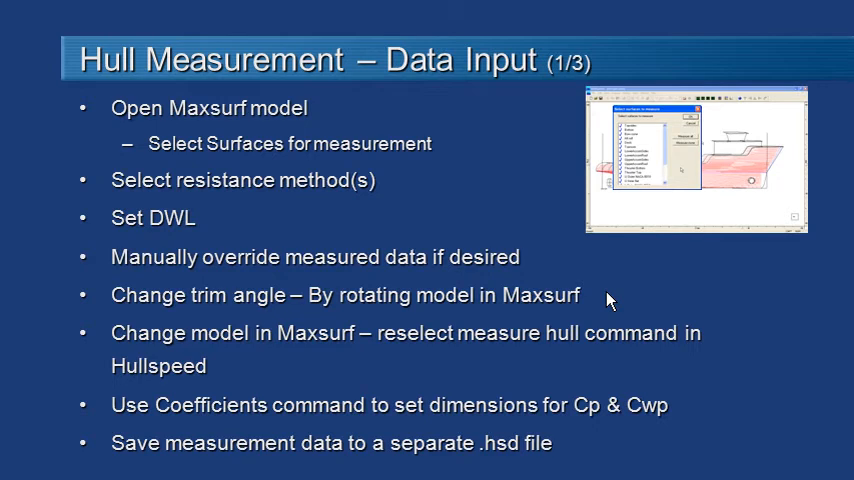
mouse_move(596, 300)
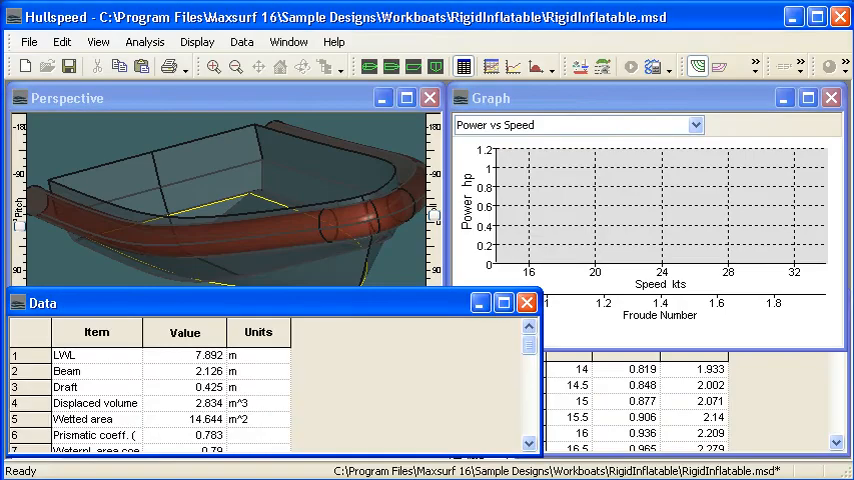
mouse_move(330, 200)
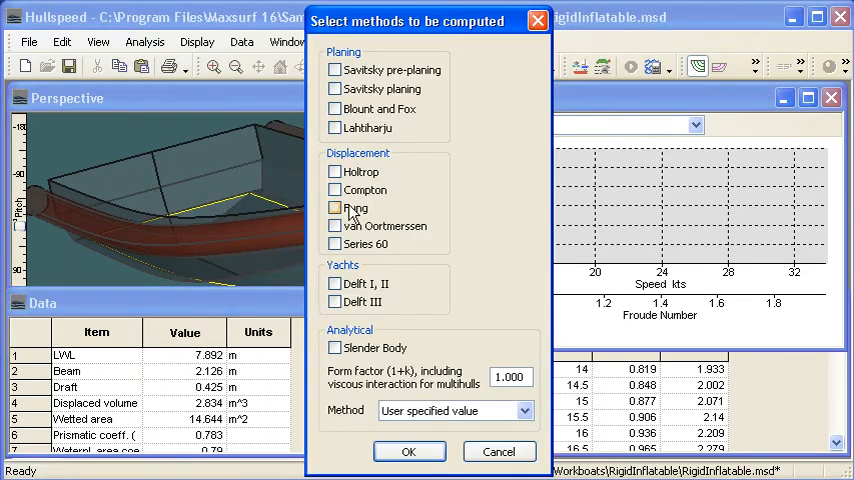
Select Savitsky planing and Blount and Fox as computed methods, then check the measured LWL for Savitsky.
click(336, 88)
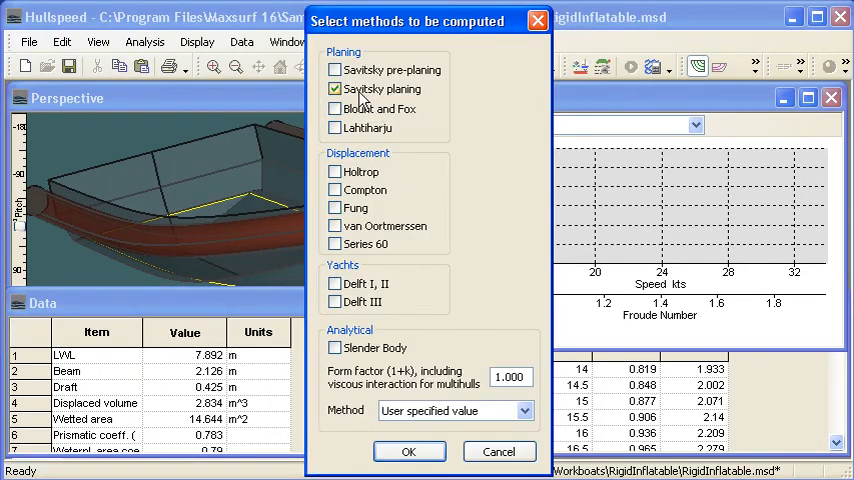
click(336, 108)
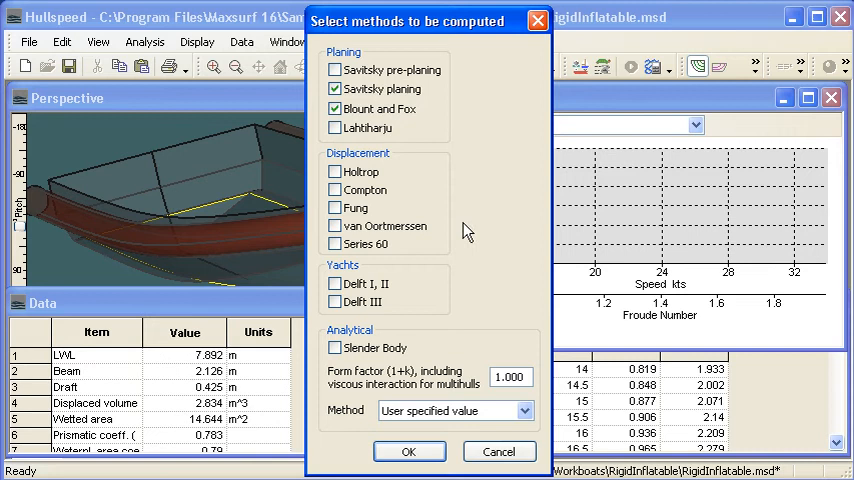
click(408, 452)
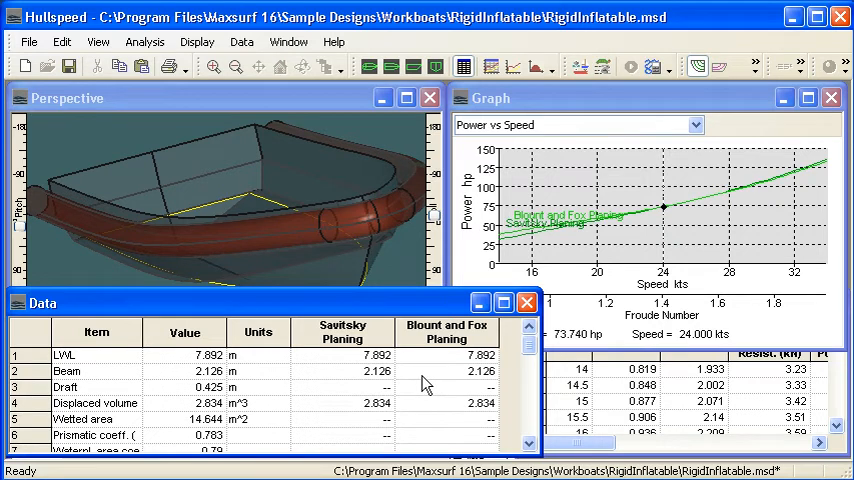
click(342, 356)
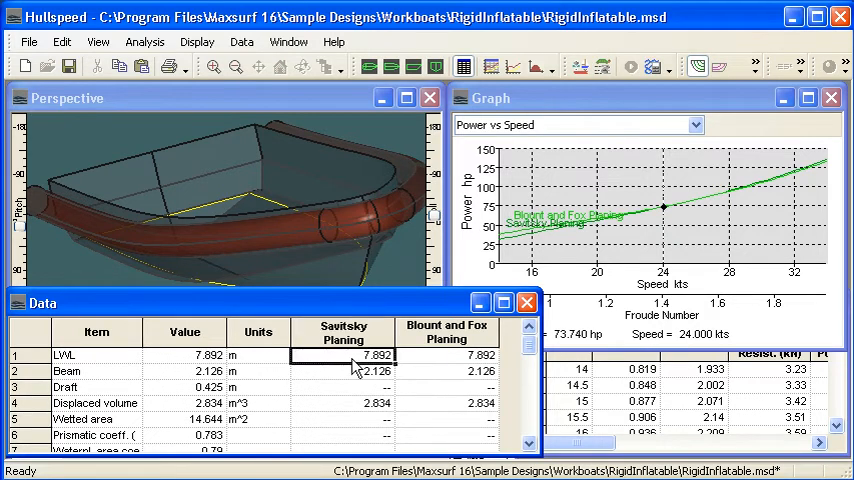
mouse_move(352, 378)
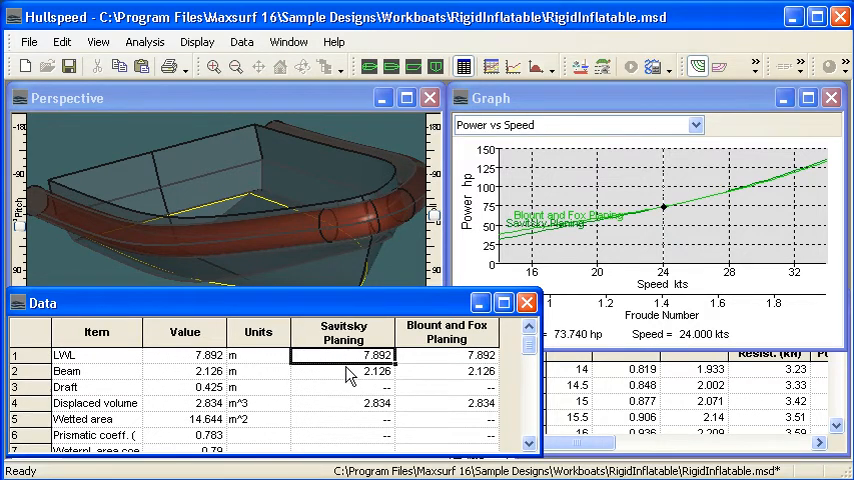
mouse_move(284, 68)
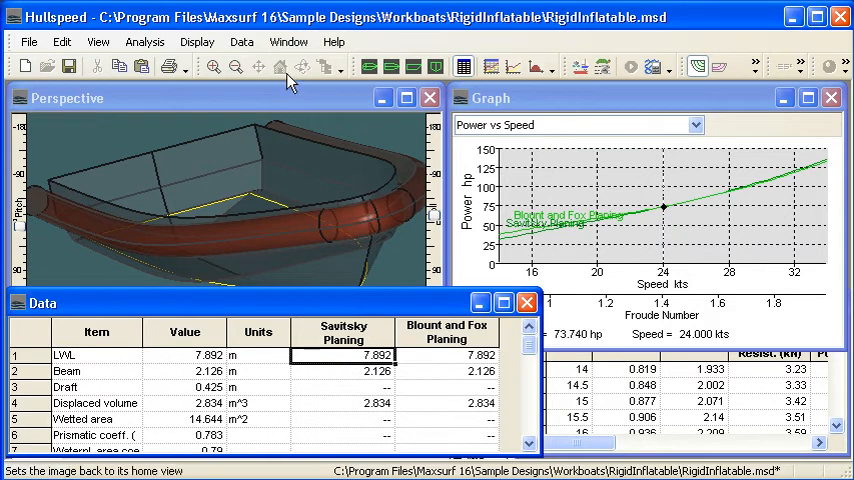
click(240, 40)
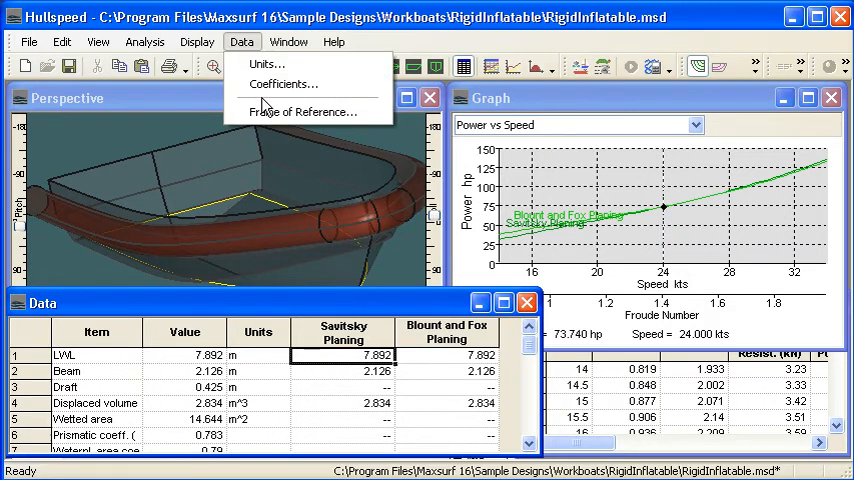
click(284, 84)
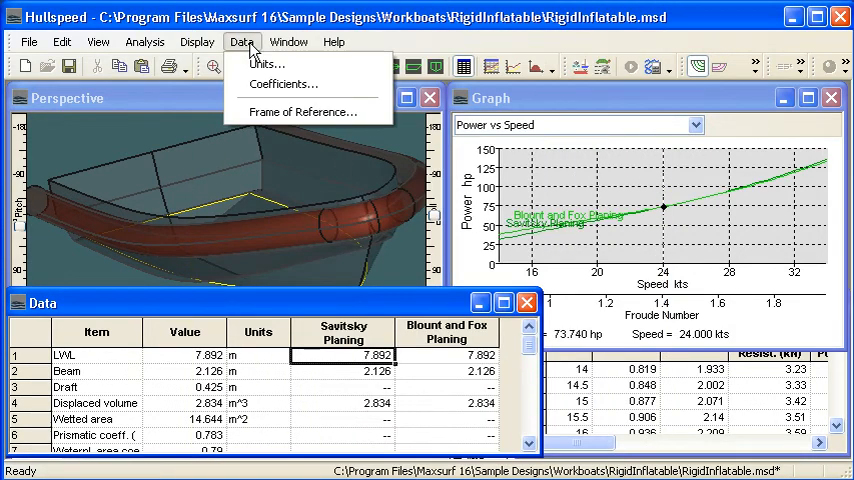
click(302, 112)
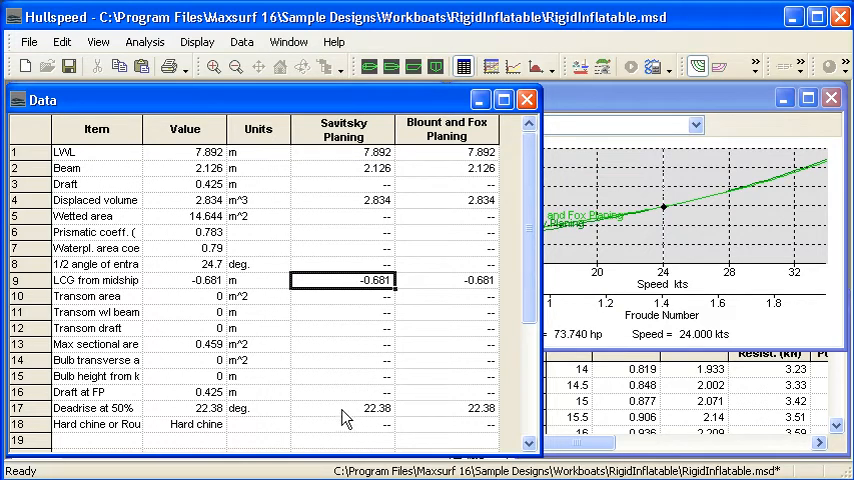
Check the Savitsky deadrise of 22.38 and override the Savitsky LCG from -0.681 to -0.5.
click(342, 408)
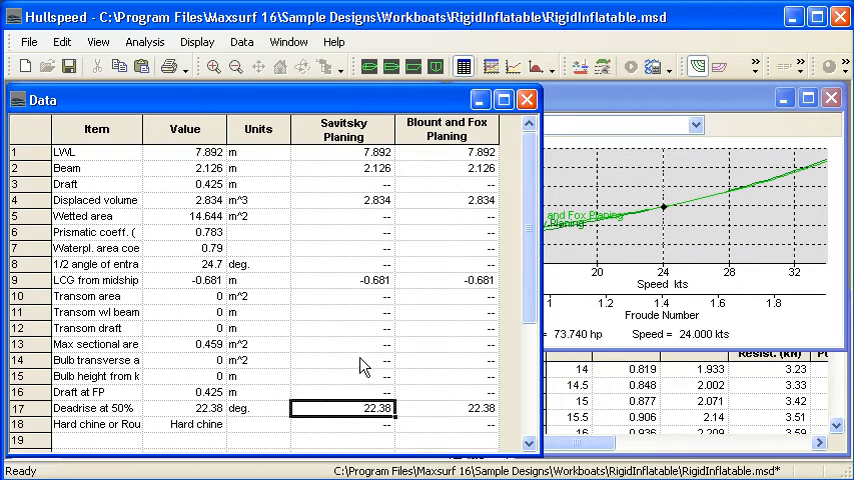
click(340, 280)
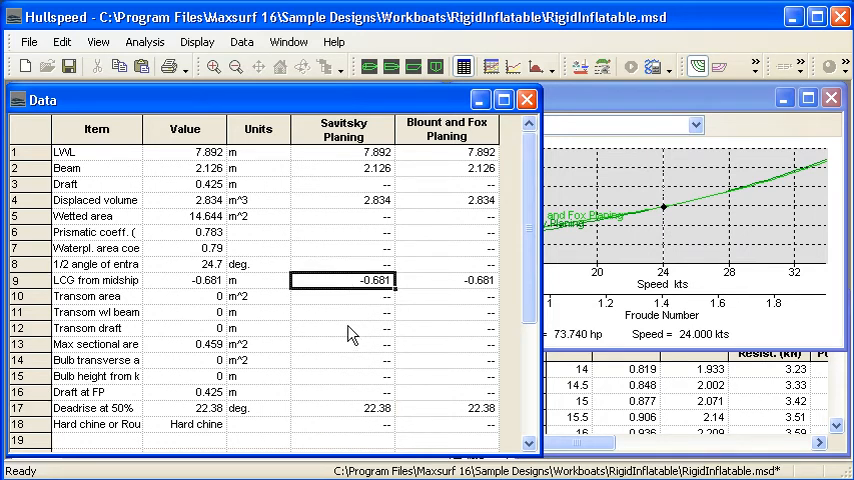
text(-0.5)
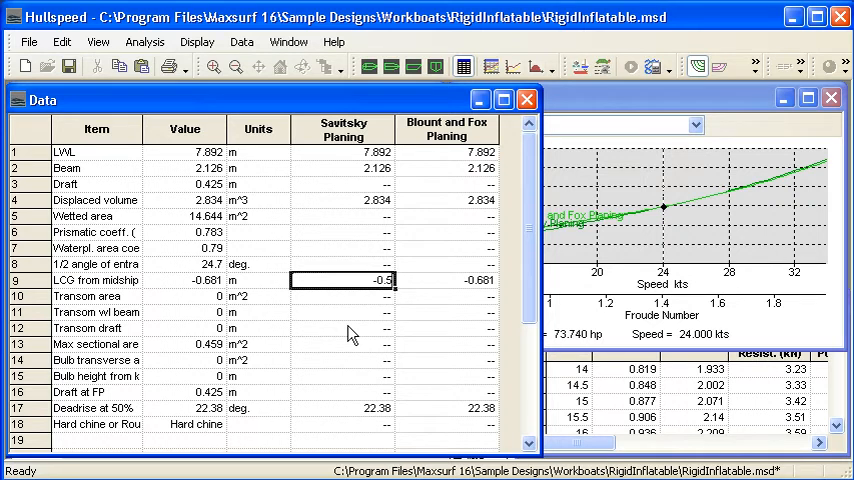
click(342, 296)
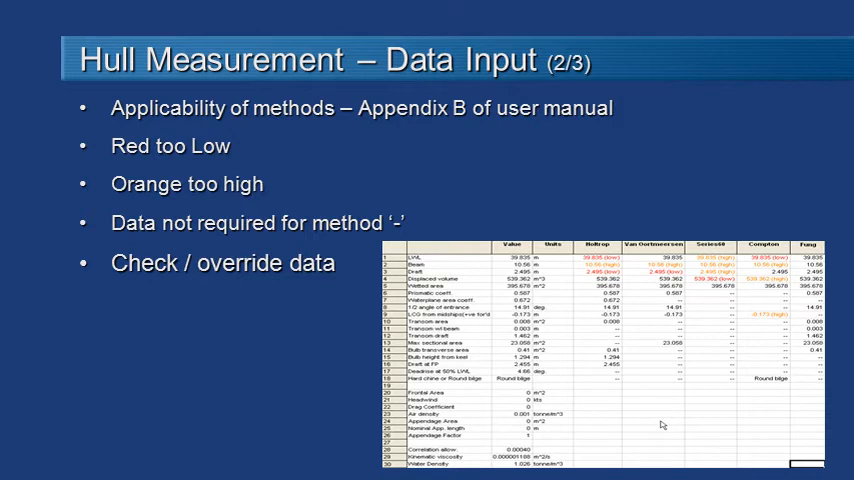
mouse_move(338, 150)
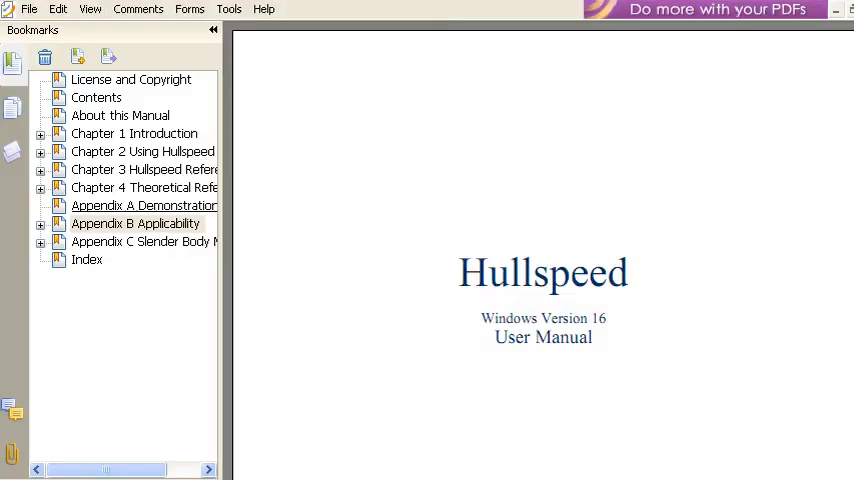
Jump to Appendix B Applicability in the Hullspeed manual via its bookmark.
double_click(136, 224)
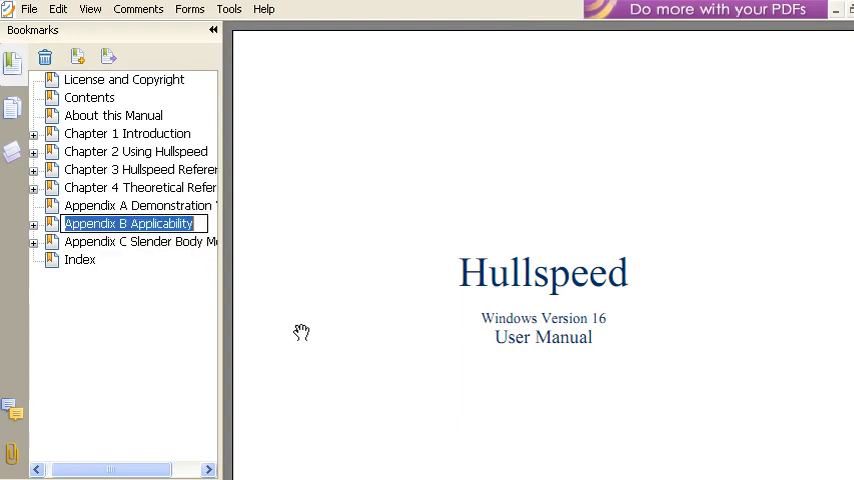
click(128, 224)
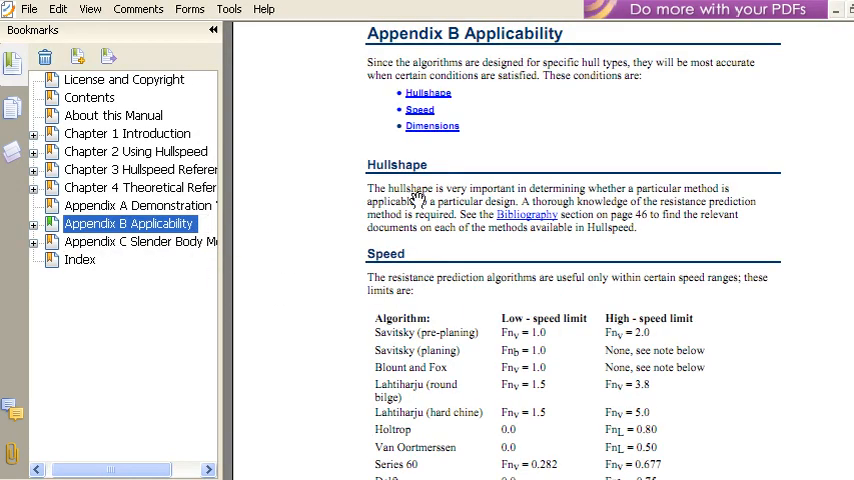
mouse_move(540, 182)
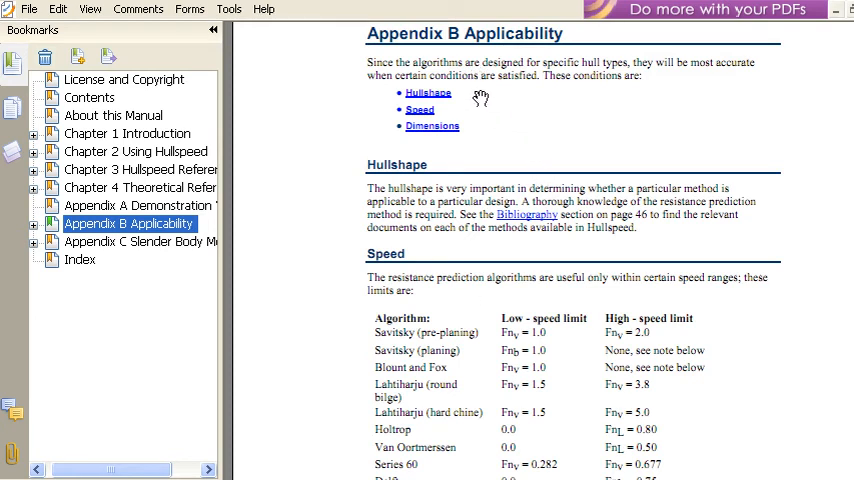
mouse_move(620, 168)
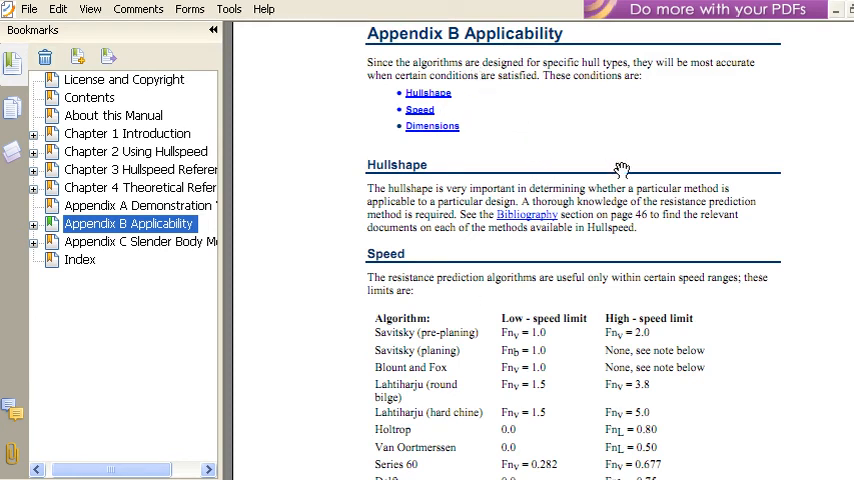
mouse_move(728, 360)
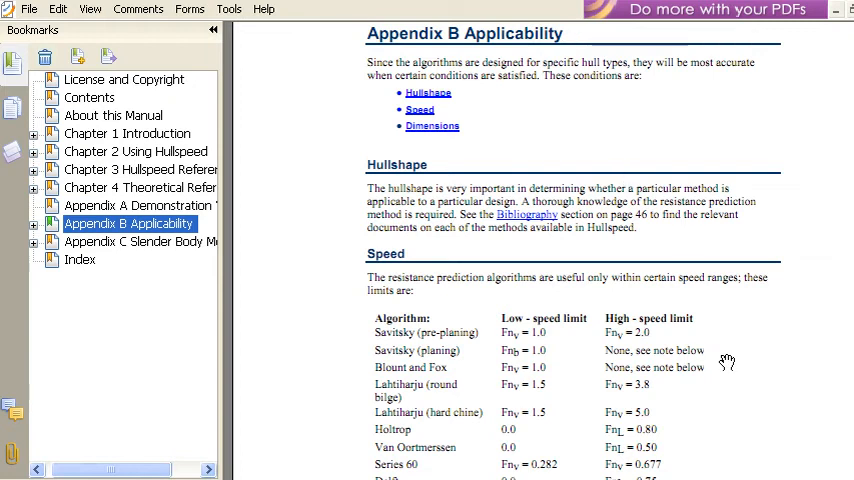
mouse_move(668, 420)
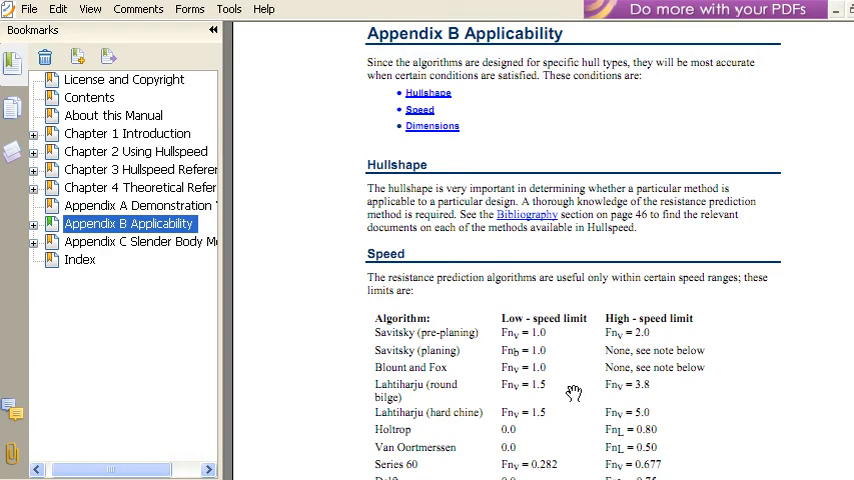
mouse_move(692, 398)
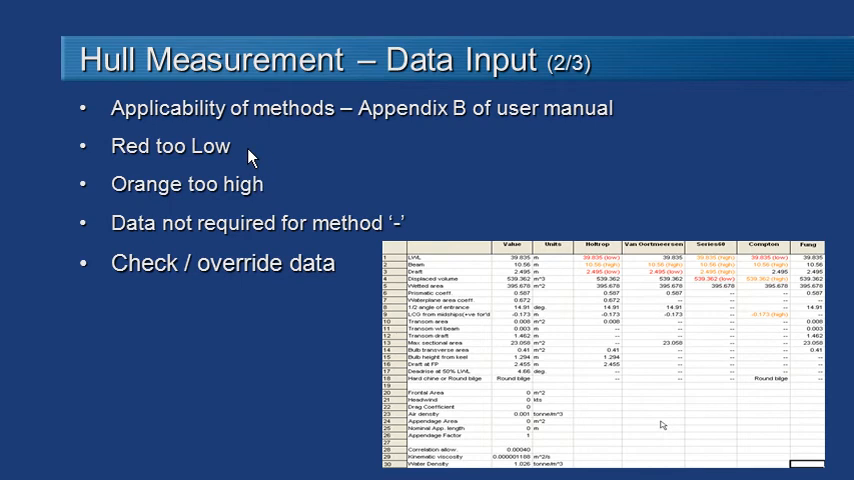
mouse_move(280, 192)
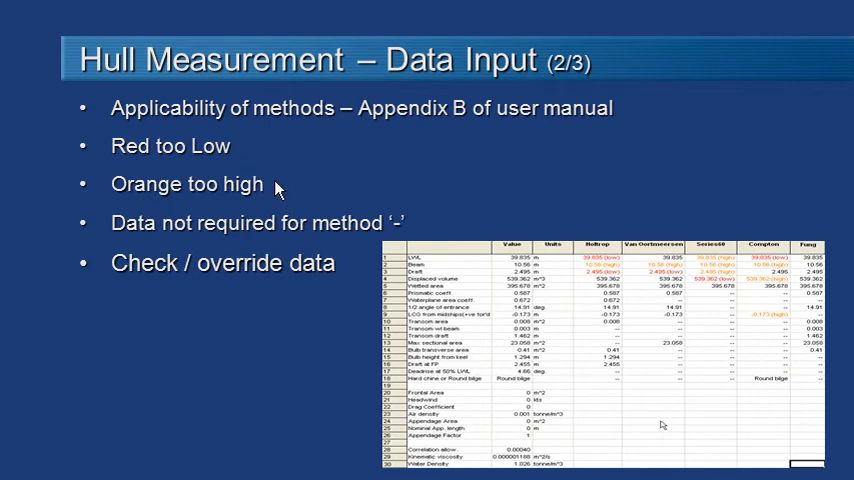
mouse_move(684, 390)
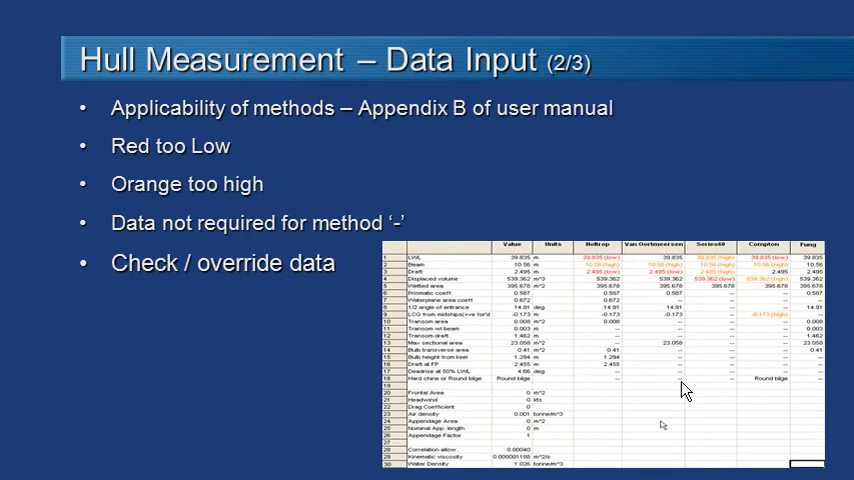
mouse_move(632, 348)
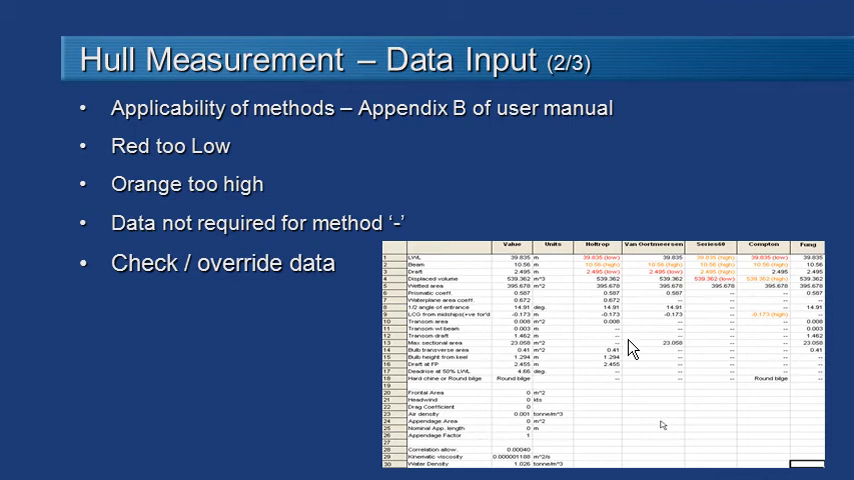
mouse_move(620, 344)
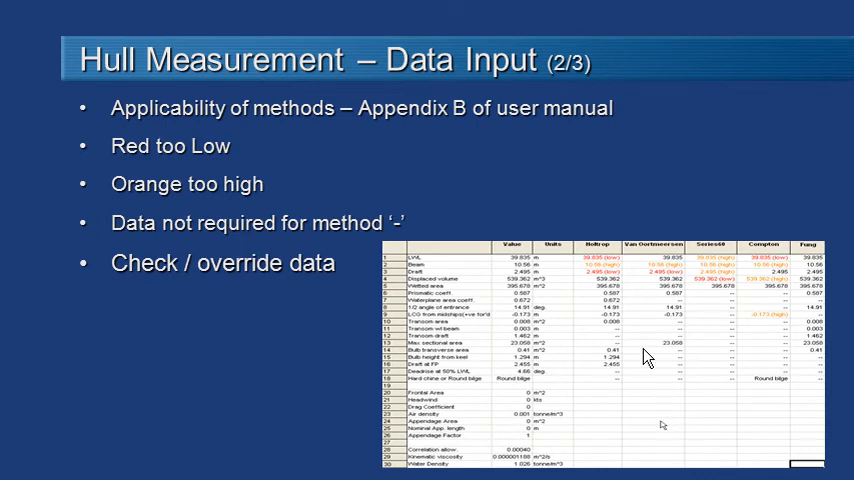
mouse_move(716, 348)
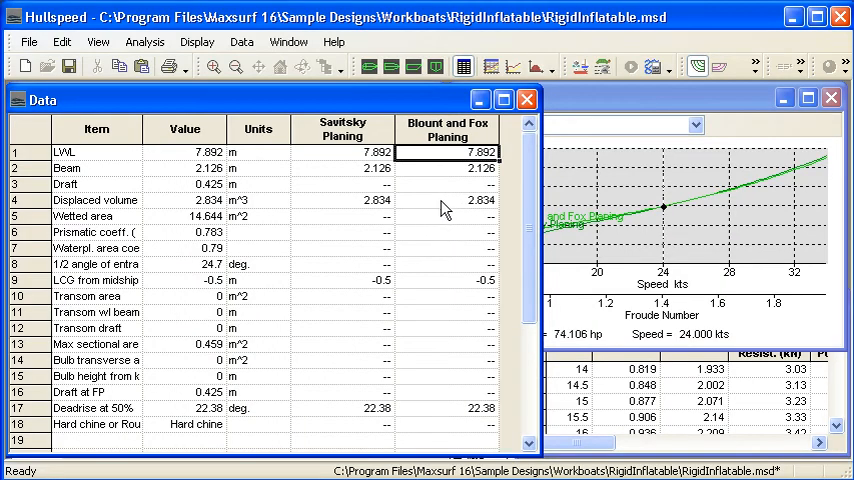
mouse_move(450, 168)
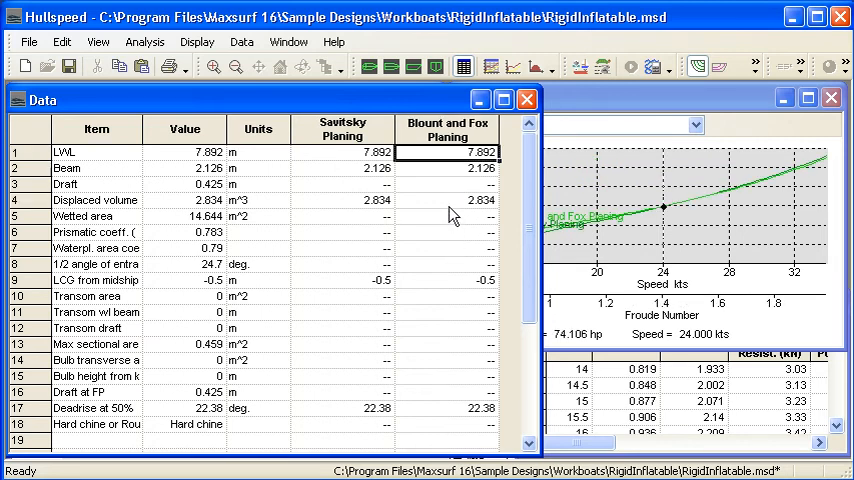
Bring up the hull's Plan window in Hullspeed over the data table and power graph.
click(448, 200)
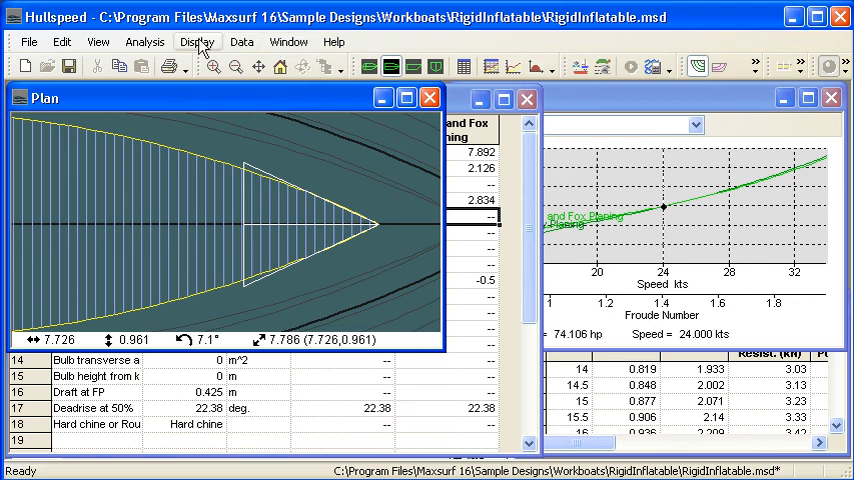
Show the hull's measurement positions in the plan view via Display > Measurements.
click(196, 40)
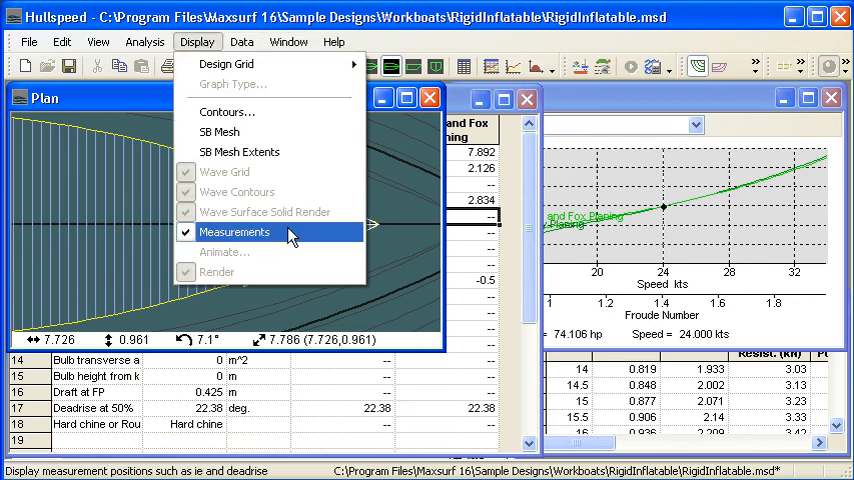
click(234, 232)
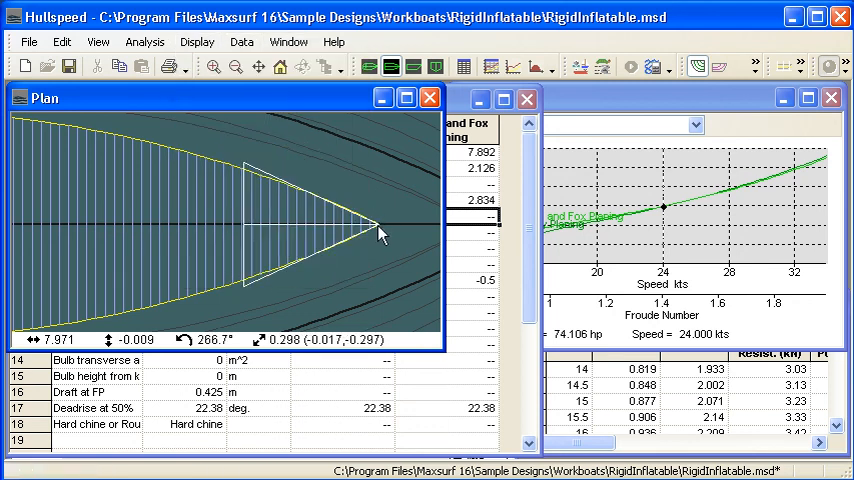